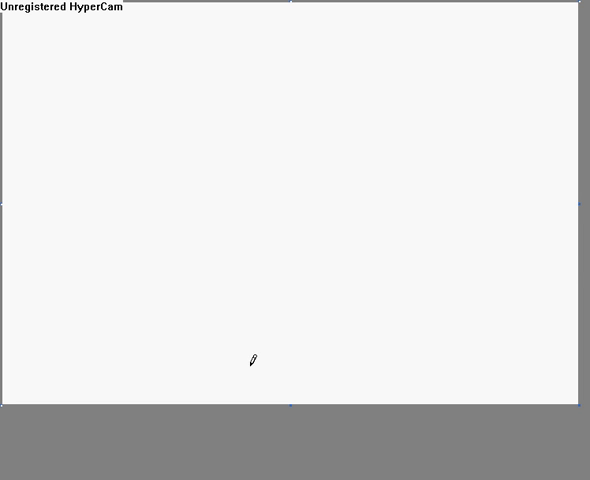
Set the canvas attributes to 125 pixels wide and begin matching the height
left_click(40, 8)
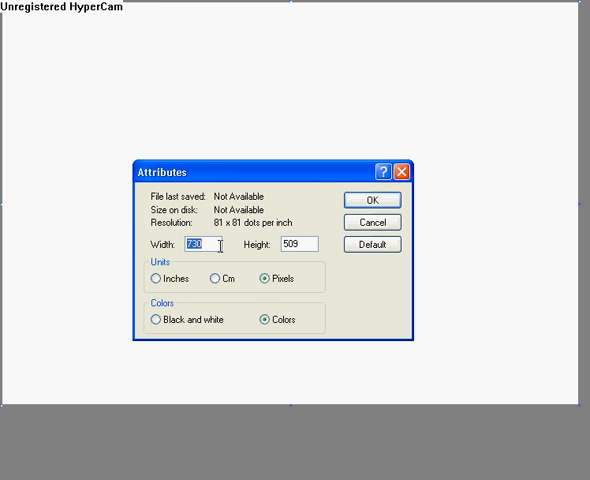
mouse_move(144, 240)
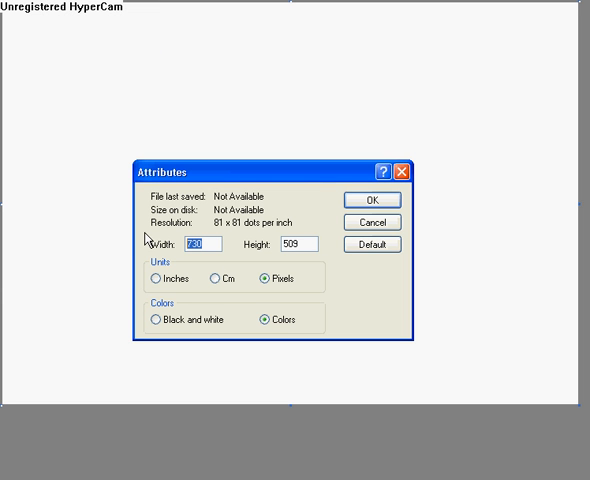
type("125")
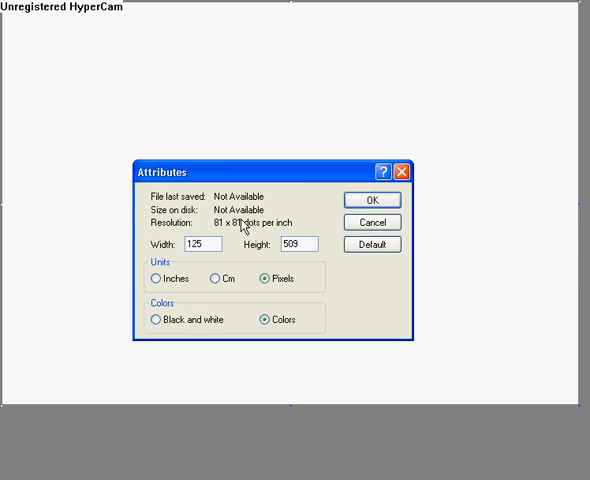
type("1")
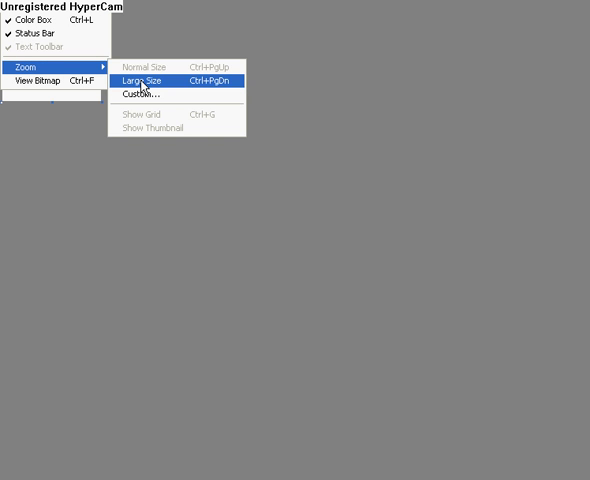
Show the canvas at Large Size zoom
left_click(144, 80)
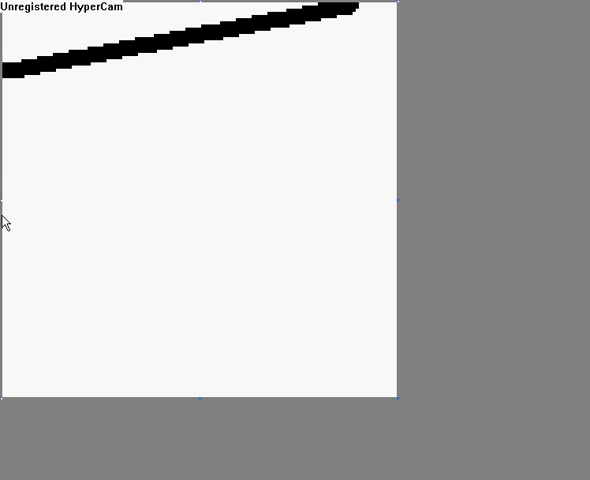
Draw thick slanted dark blue and yellow lines parallel to the black stroke
left_click_drag(8, 208, 398, 44)
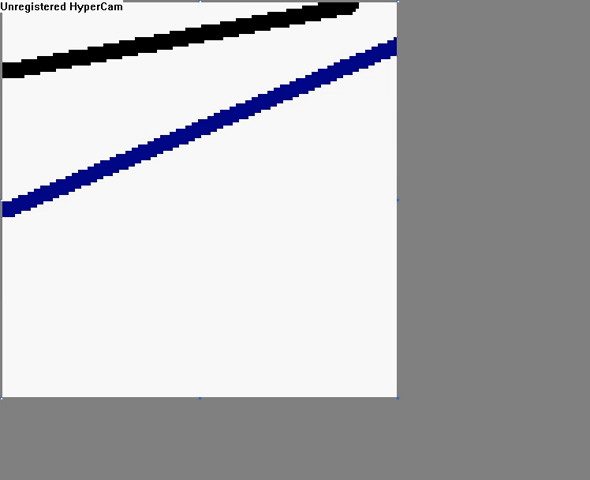
mouse_move(160, 444)
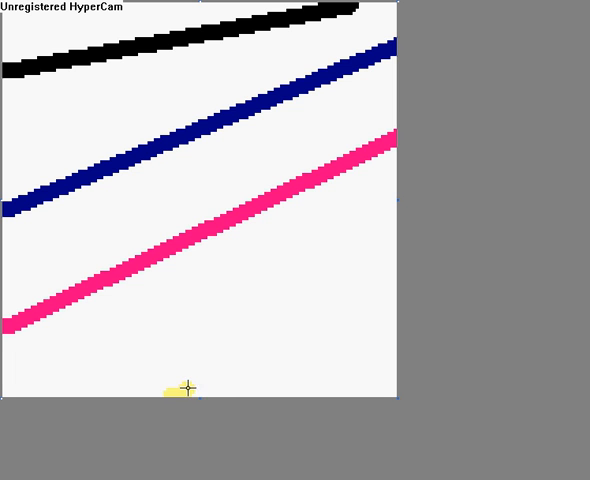
left_click_drag(184, 398, 390, 232)
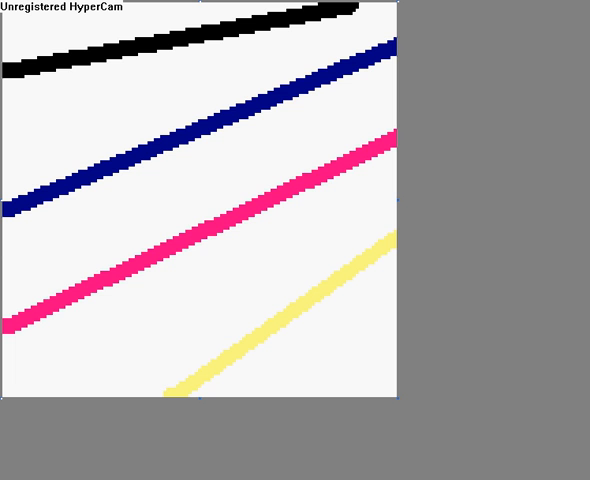
mouse_move(54, 472)
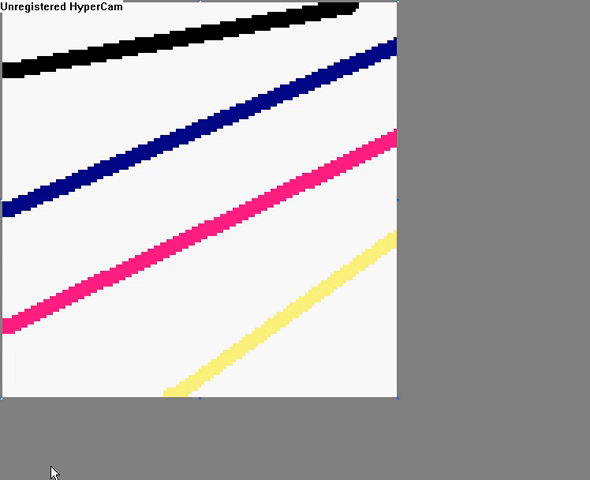
mouse_move(174, 428)
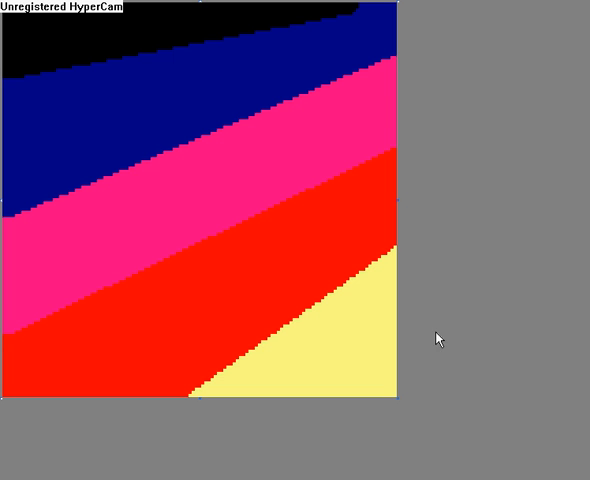
mouse_move(564, 130)
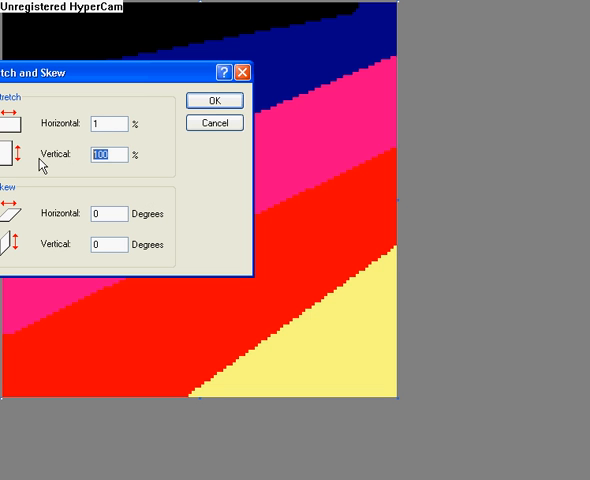
Squeeze the banded image to 1% vertically, then 1% horizontally
type("1")
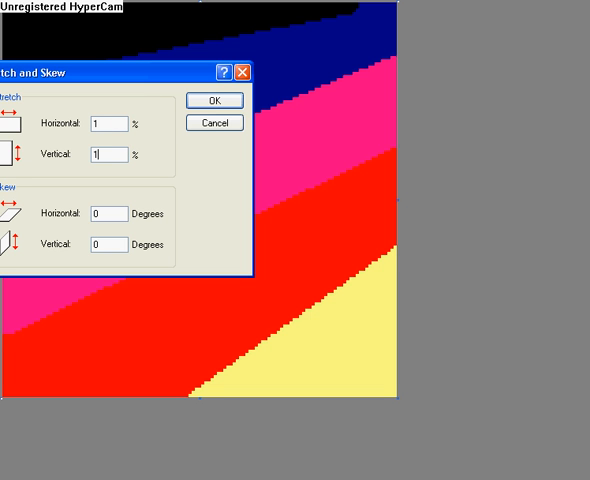
left_click(214, 100)
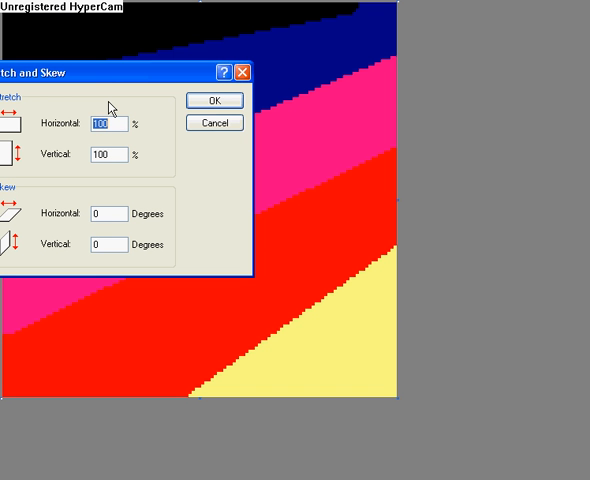
type("1")
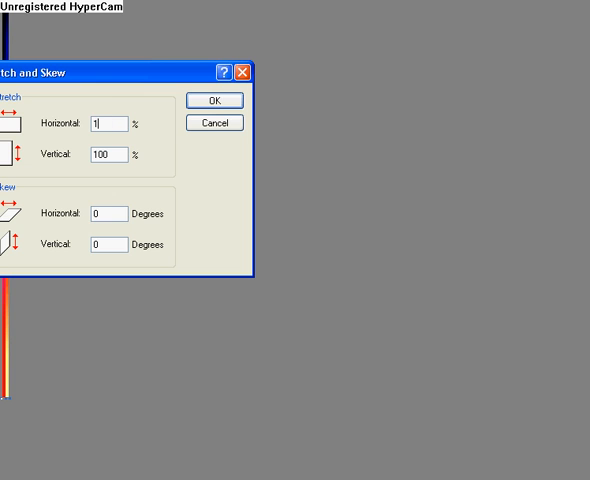
Stretch the sliver back up with large percentages so the colour bands blend
type("50")
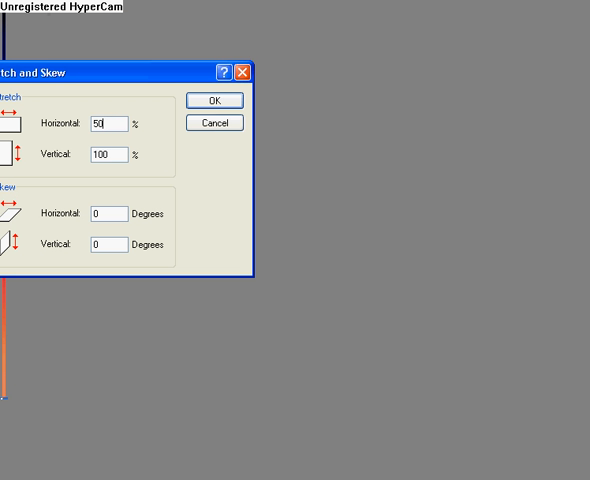
type("100")
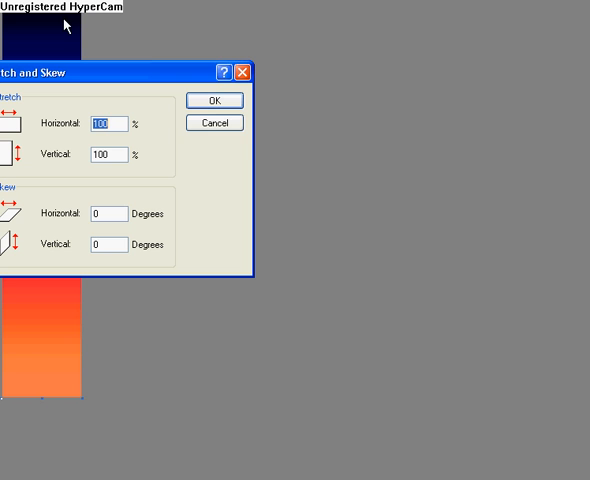
type("5")
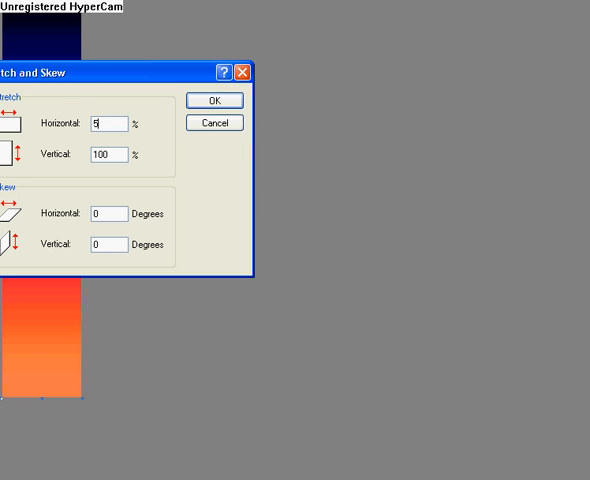
Apply the final stretch, filling the canvas with a black-blue-red-orange gradient
left_click(214, 100)
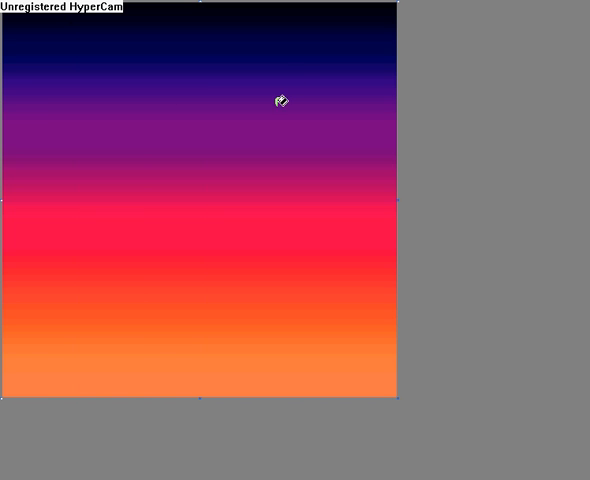
mouse_move(466, 96)
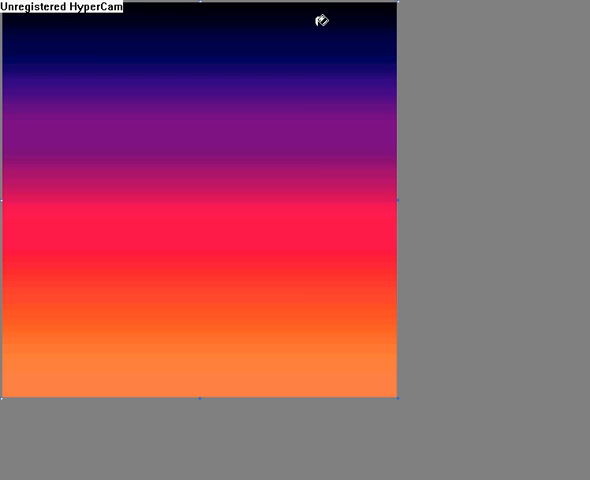
mouse_move(504, 294)
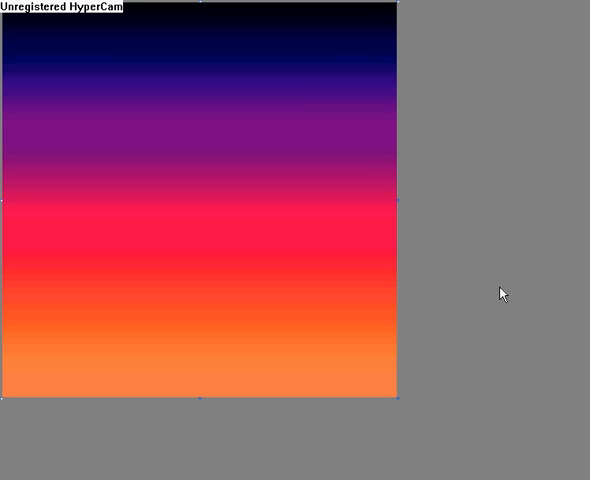
mouse_move(568, 58)
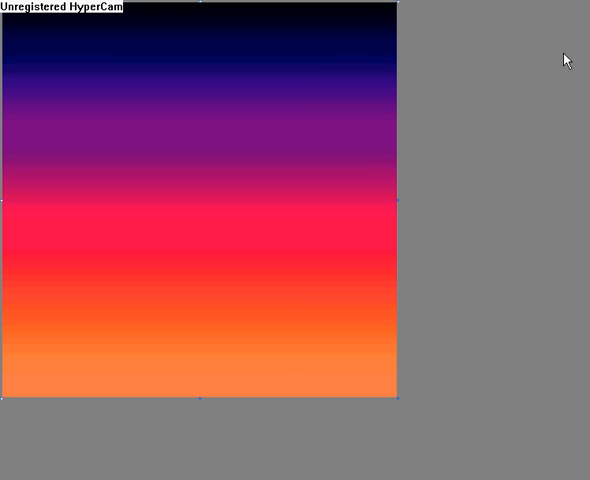
mouse_move(448, 146)
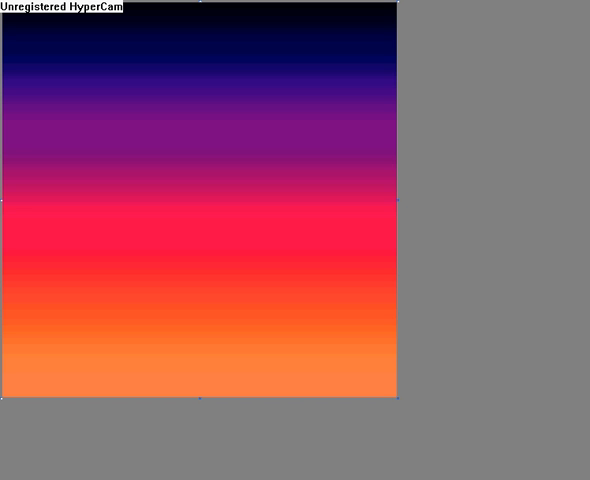
mouse_move(296, 138)
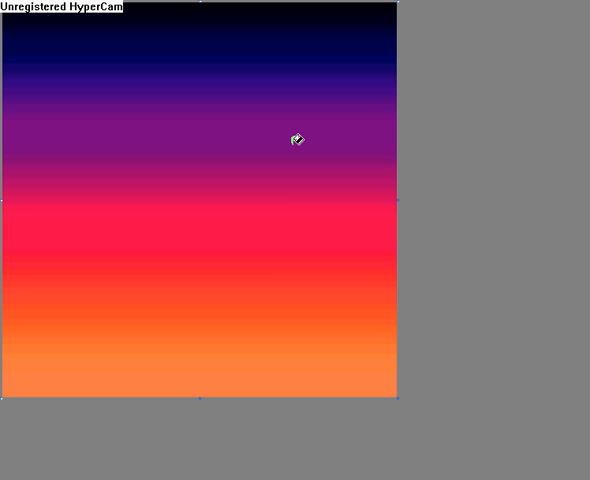
mouse_move(284, 410)
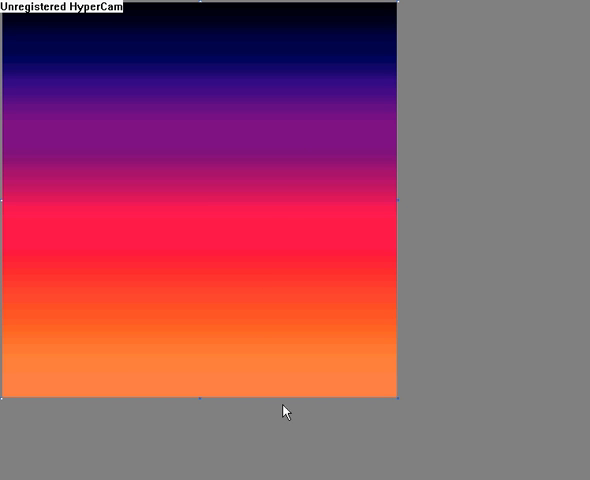
mouse_move(536, 348)
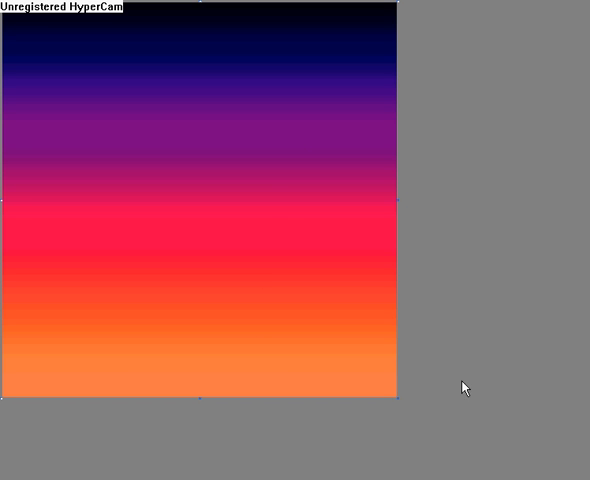
mouse_move(572, 380)
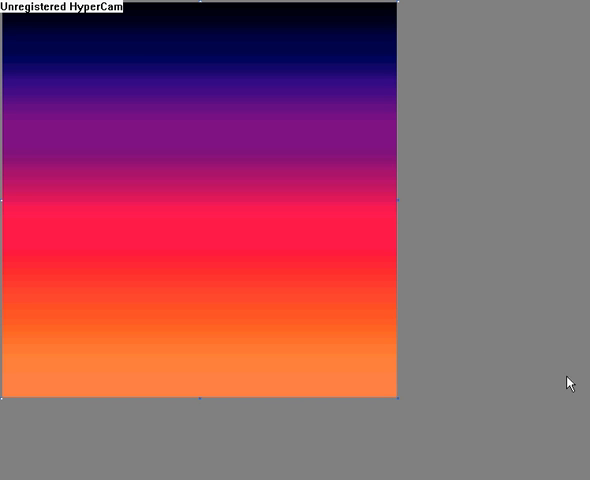
mouse_move(218, 246)
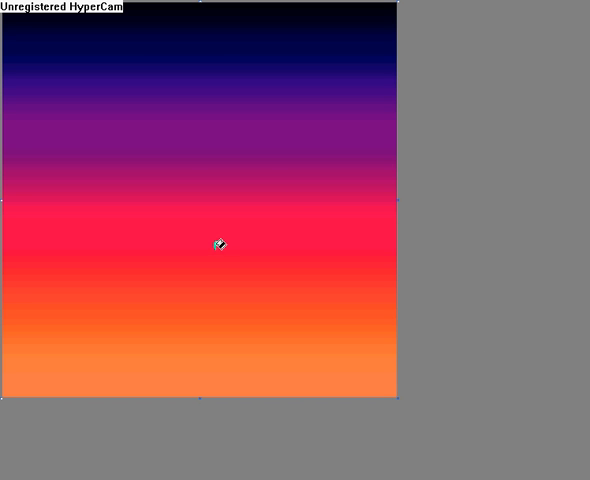